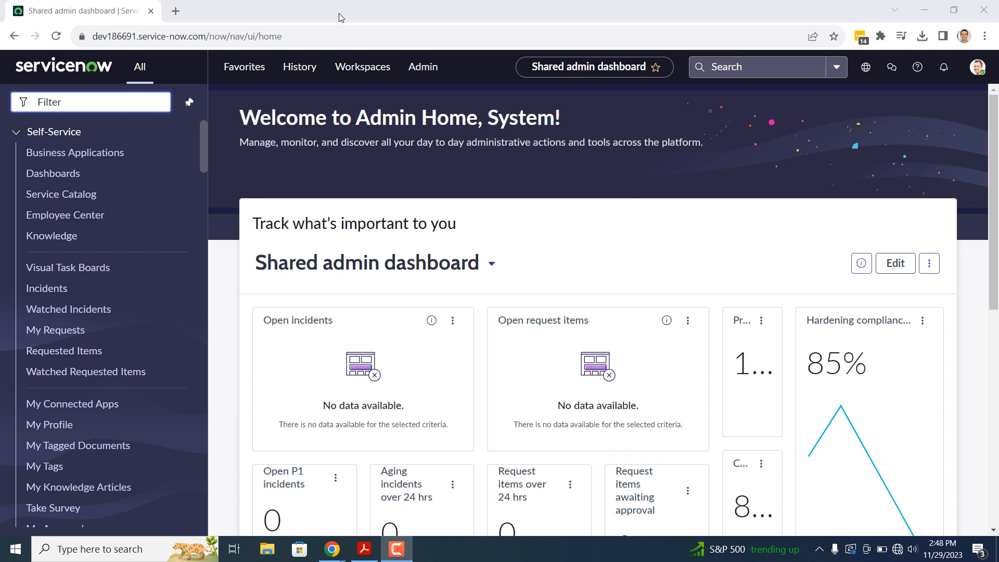
mouse_move(609, 229)
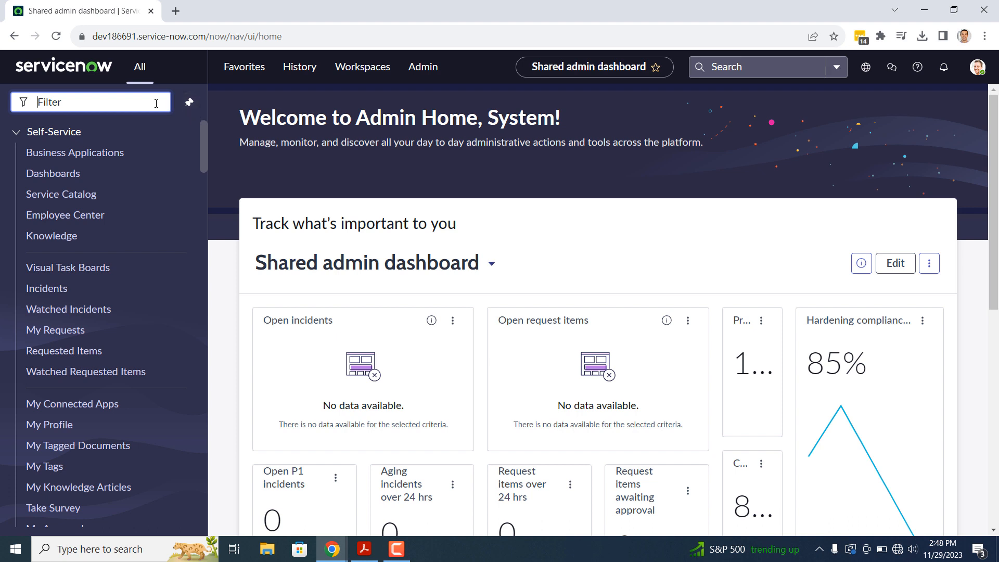
Step: Filter the navigator for 'Data policies' and reach System Policy > Rules > Data Policies
type("Data policies")
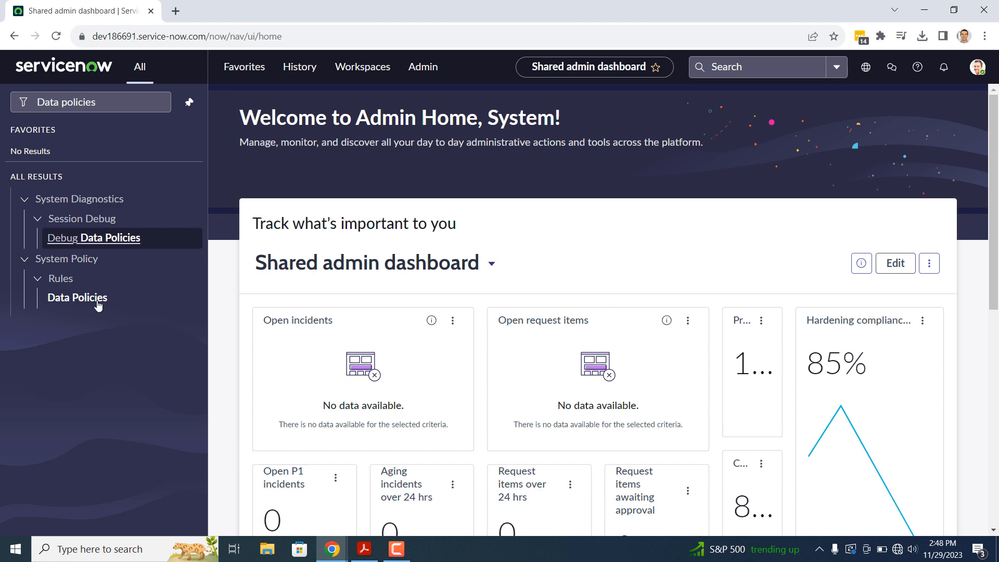
left_click(76, 298)
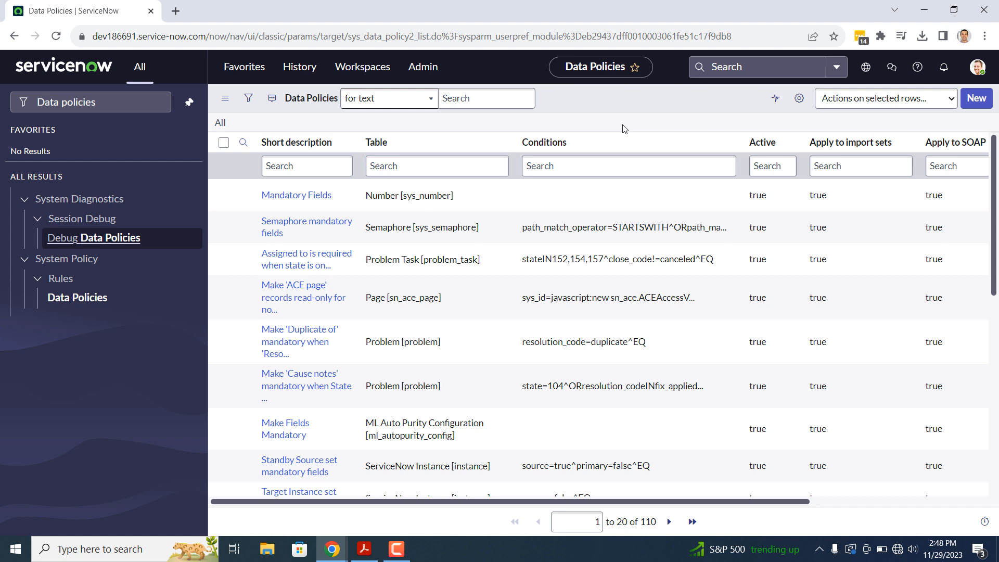
mouse_move(833, 117)
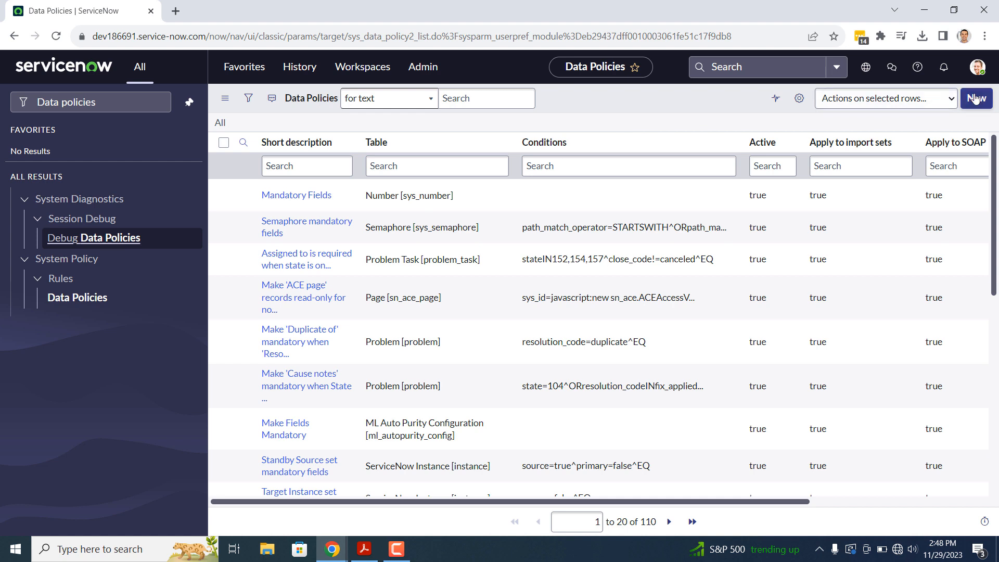
Step: Create a new data policy targeting the Hardware [alm_hardware] table
left_click(974, 98)
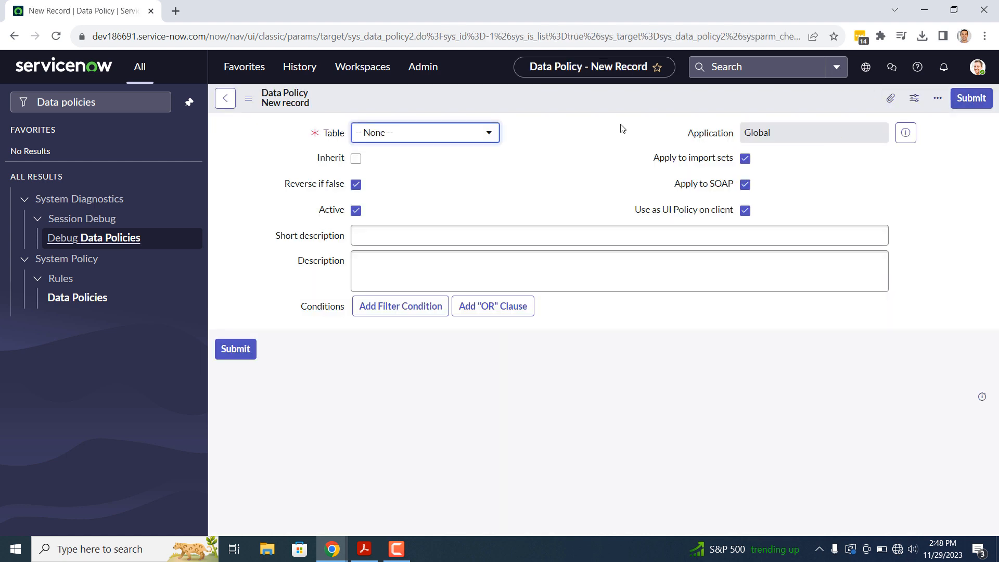
left_click(813, 132)
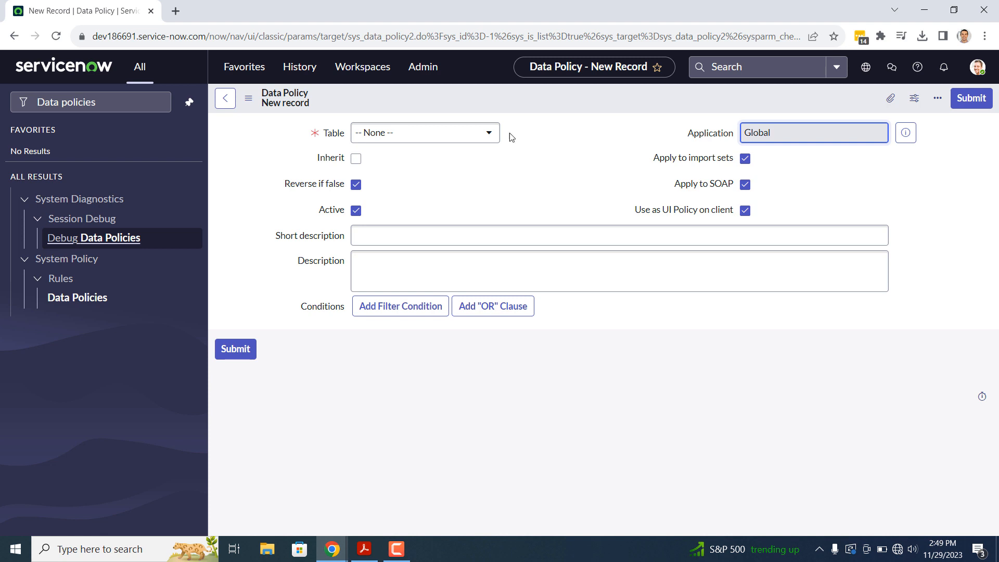
left_click(425, 133)
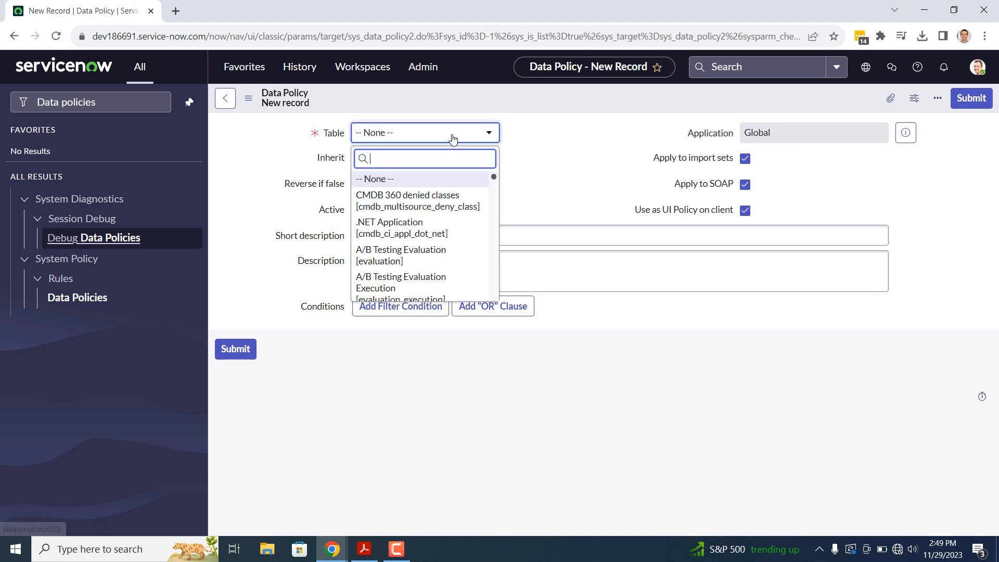
type("alm_hardwar")
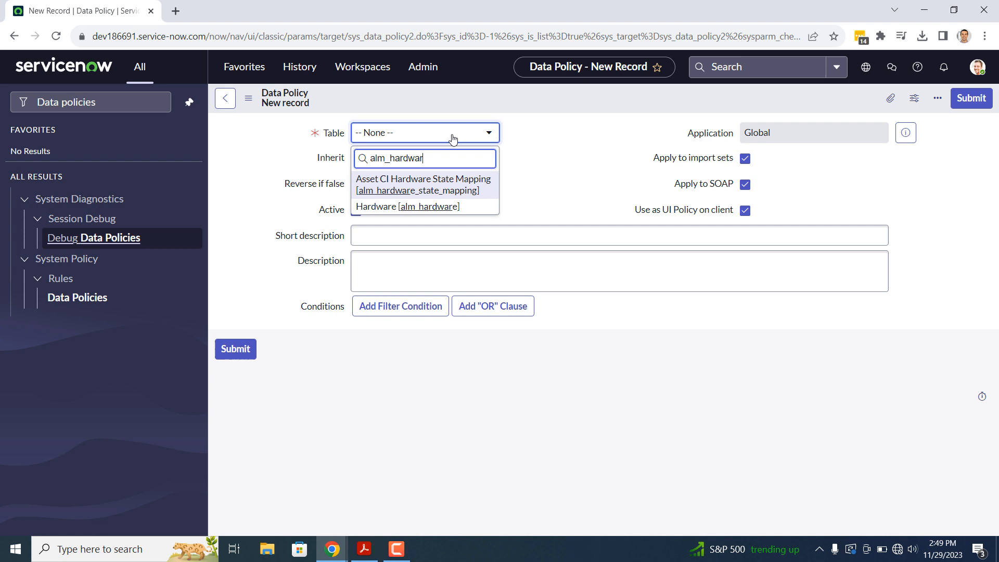
left_click(407, 206)
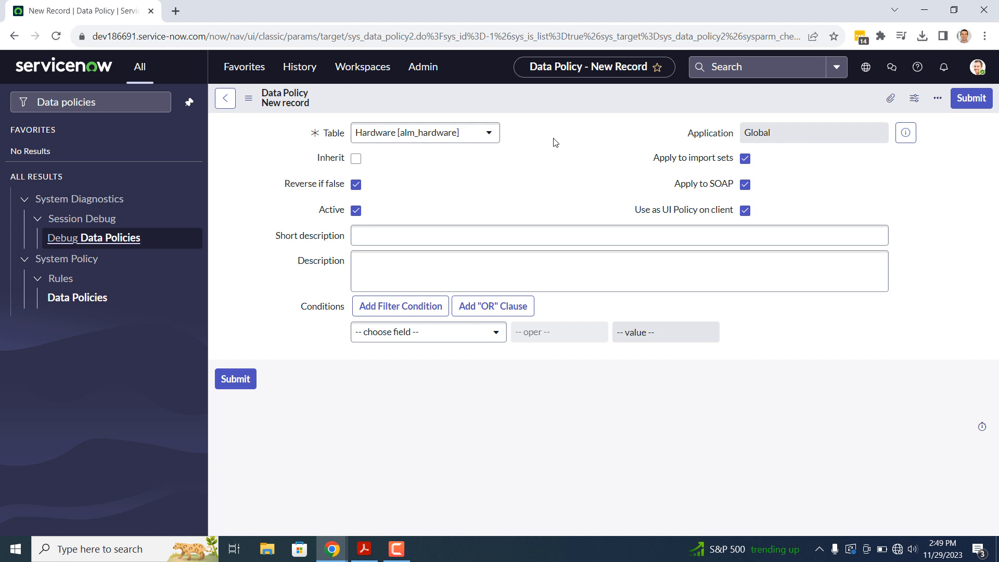
Step: Describe the policy as 'Make serial number field read only when populated'
type("Make serial number f")
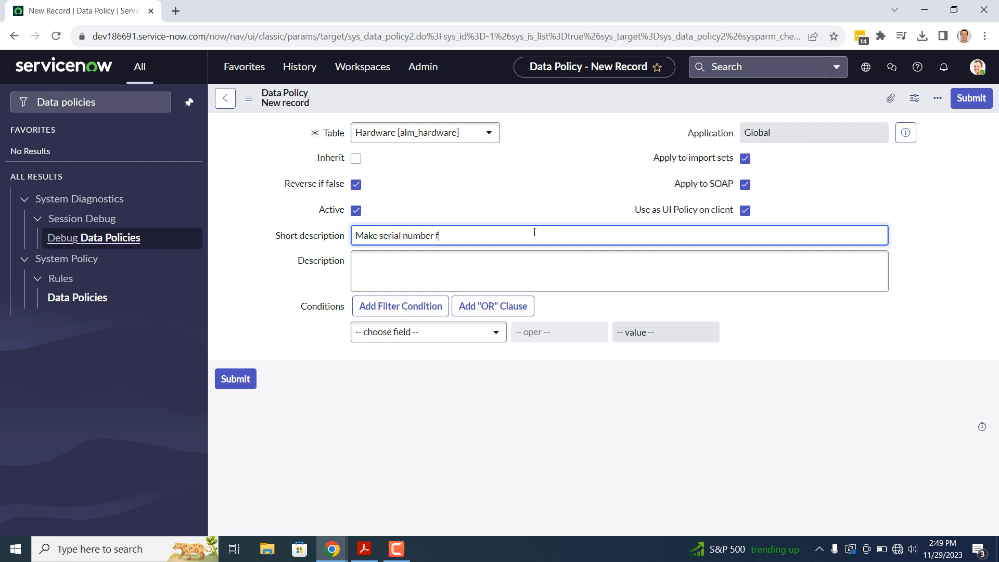
type("ield read onl")
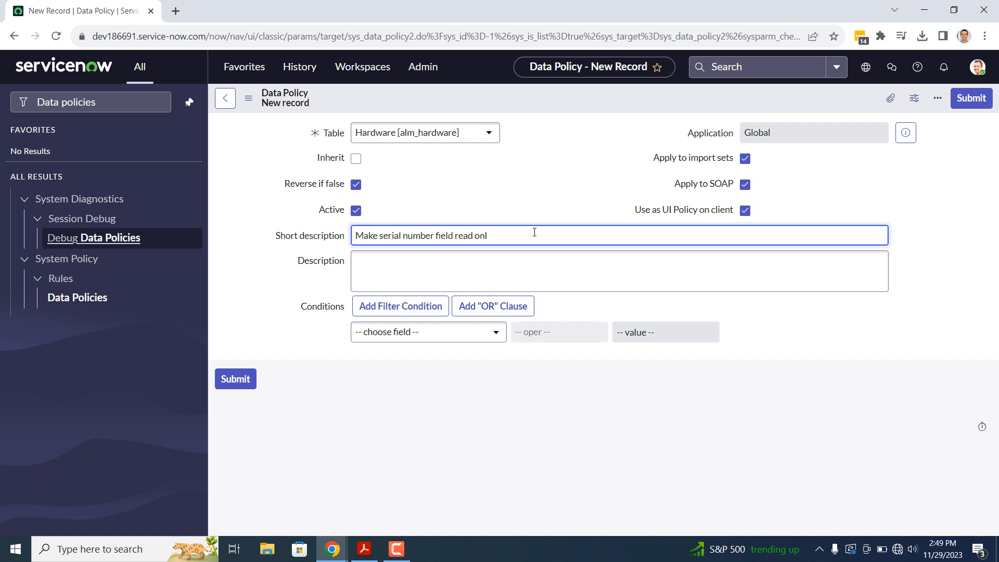
type("y when populated")
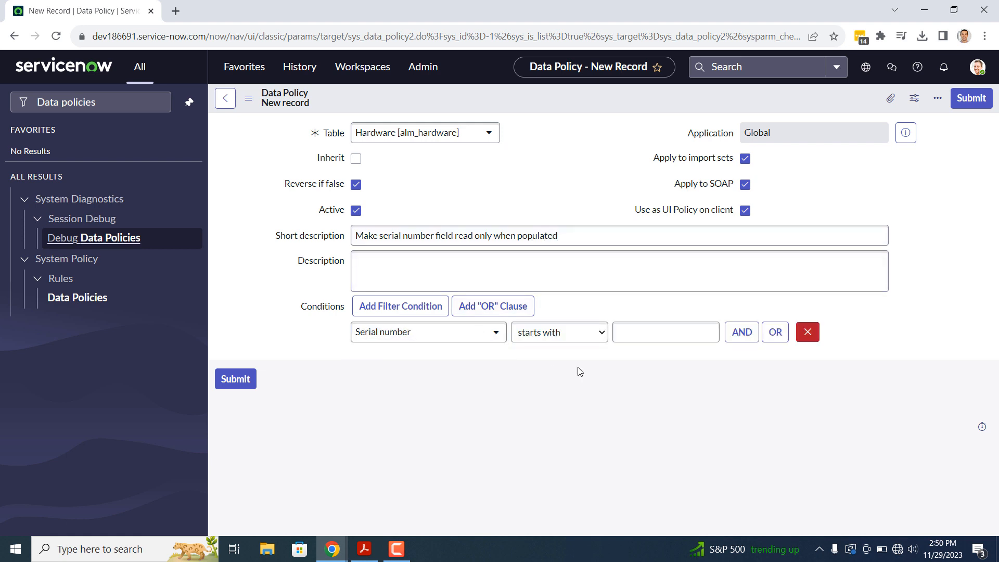
Step: Condition the policy on Serial number 'is not empty' and submit it
left_click(559, 333)
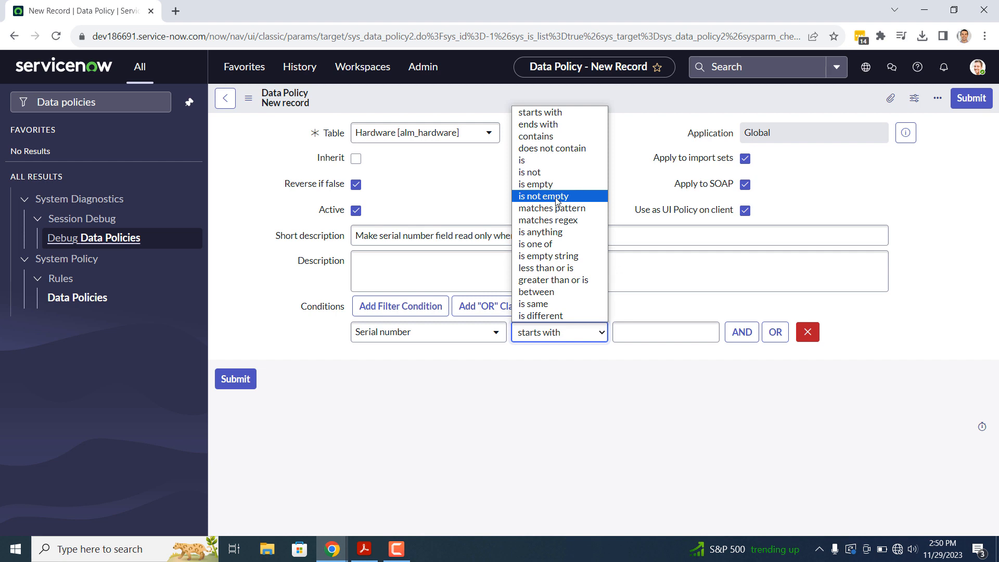
left_click(543, 195)
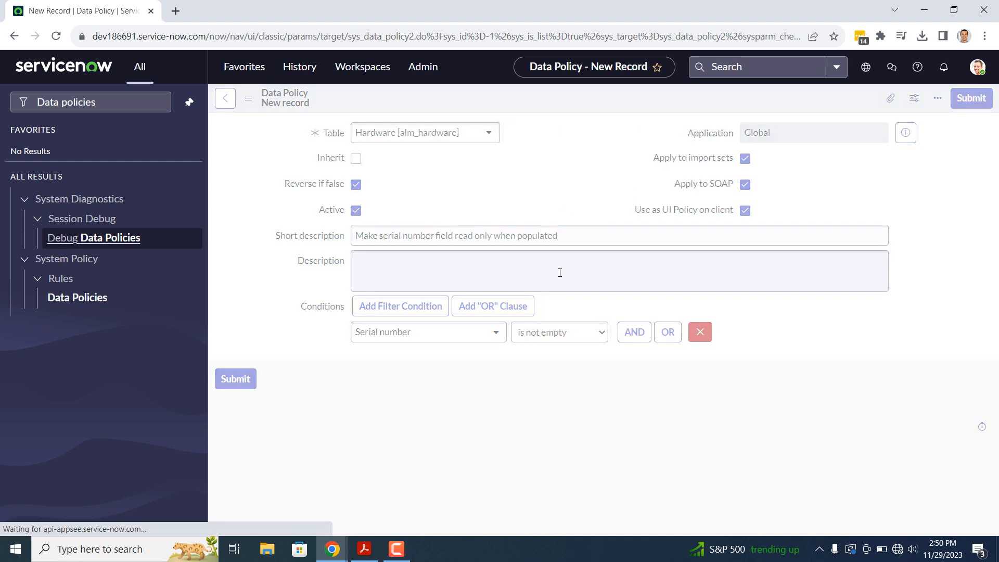
left_click(235, 379)
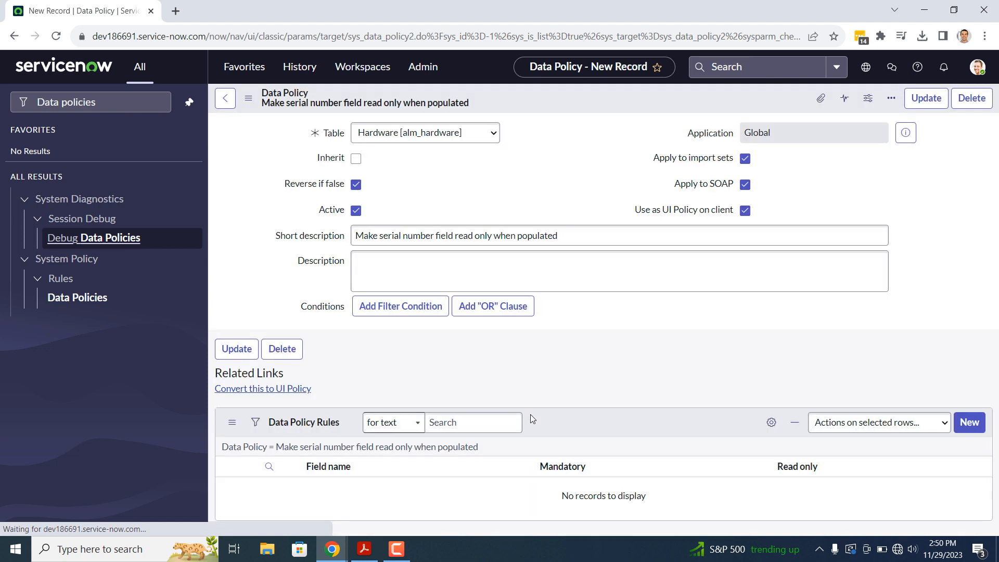
Step: Add a policy rule setting Serial number to read only True, then head to Hardware Assets
left_click(399, 306)
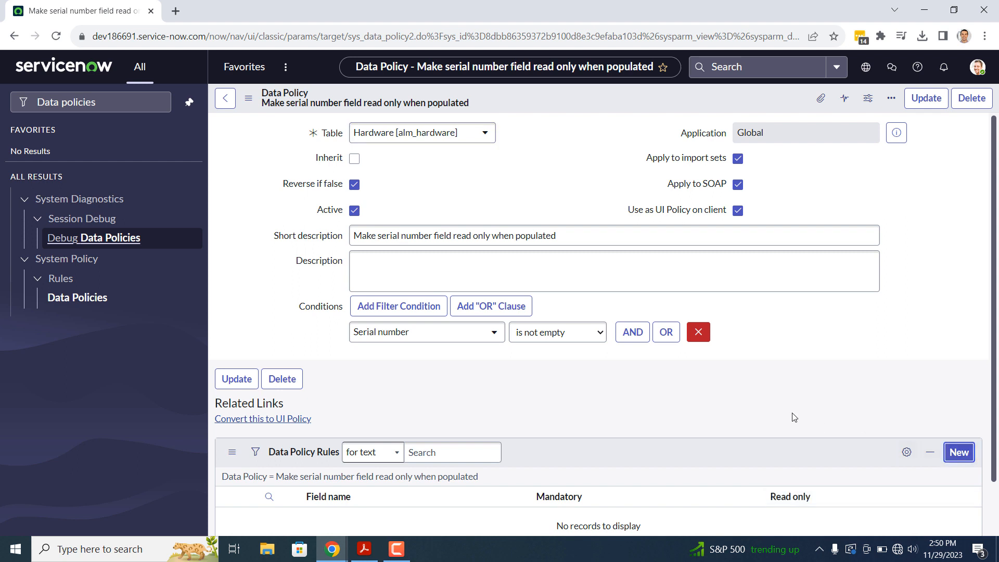
left_click(957, 452)
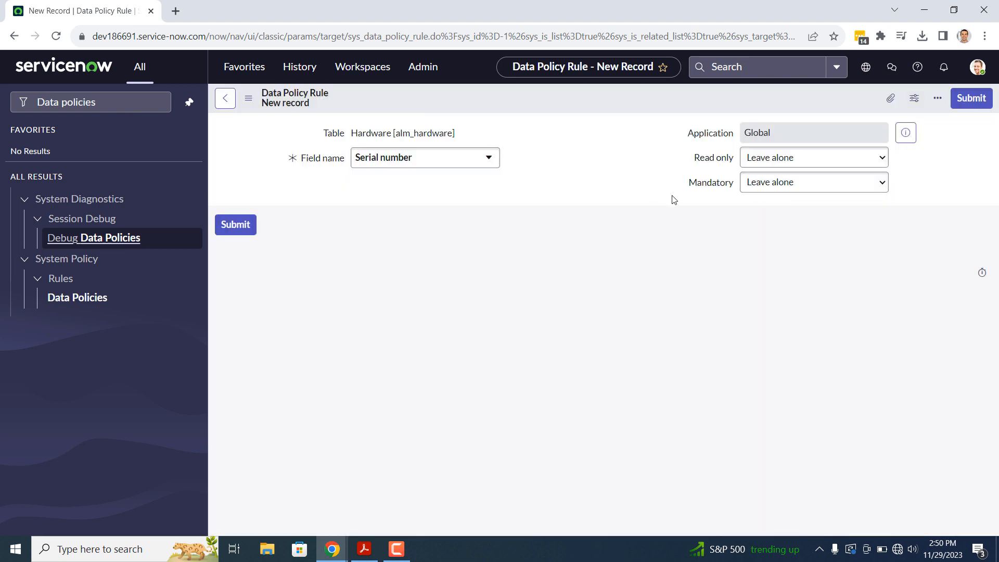
left_click(813, 157)
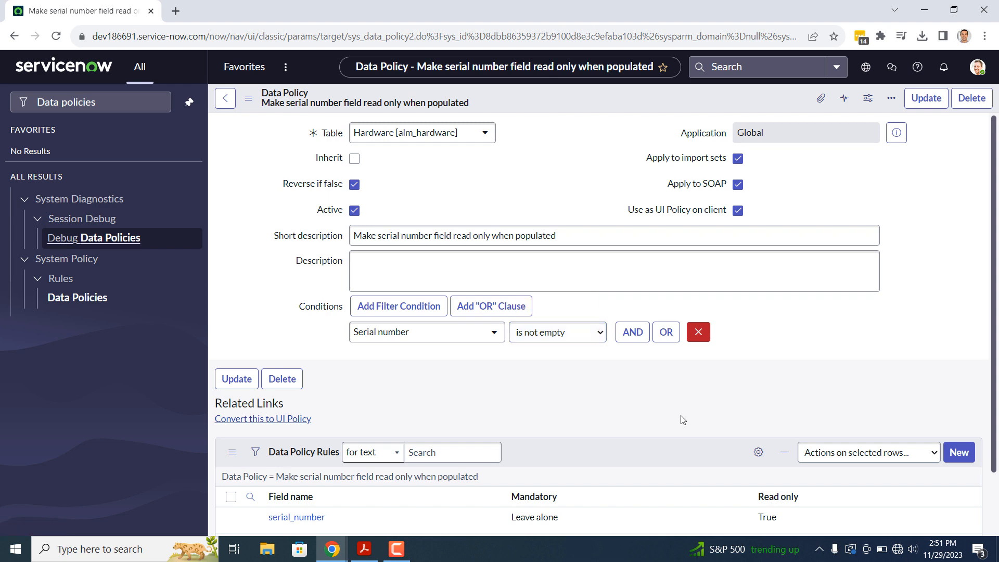
left_click(85, 238)
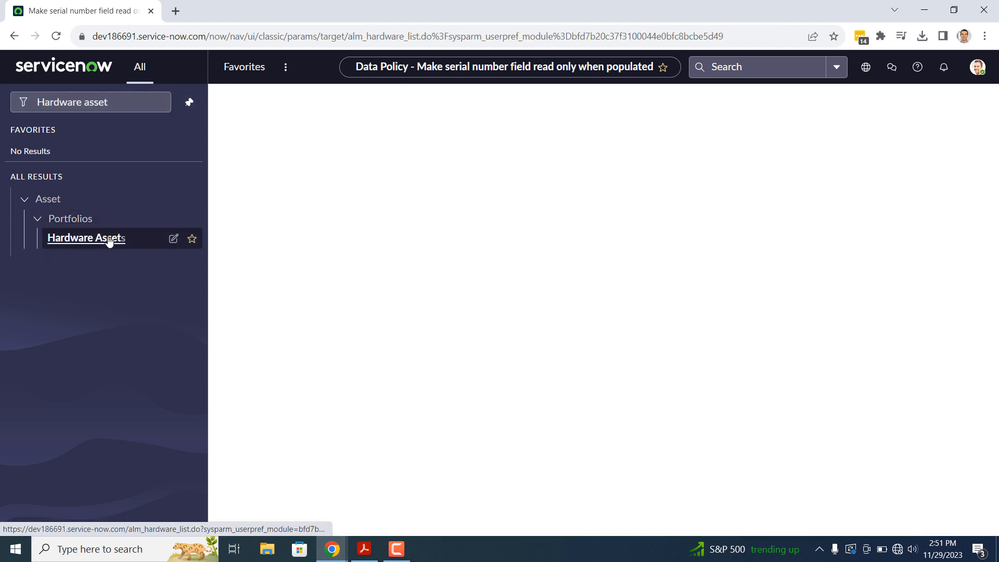
left_click(85, 238)
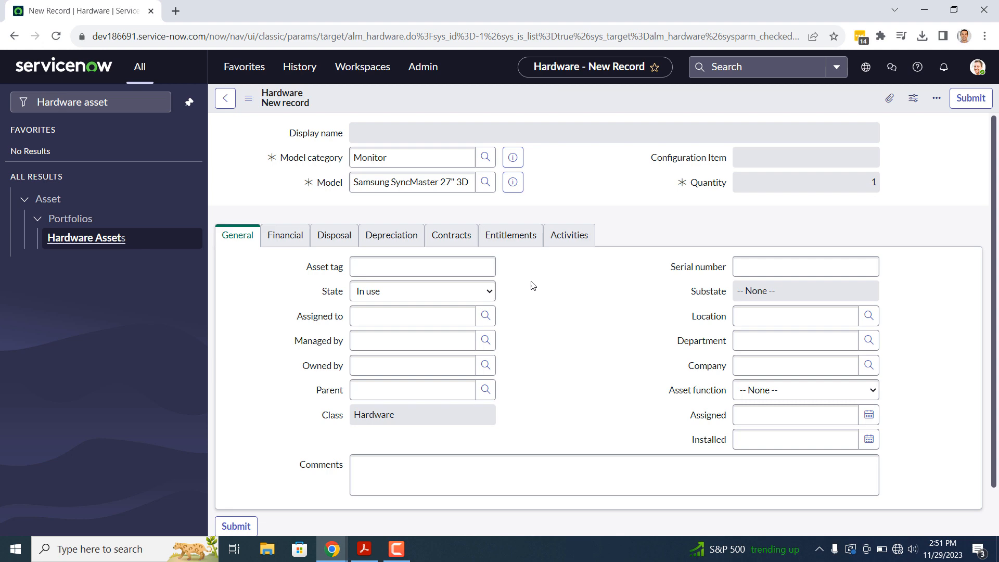
left_click(972, 98)
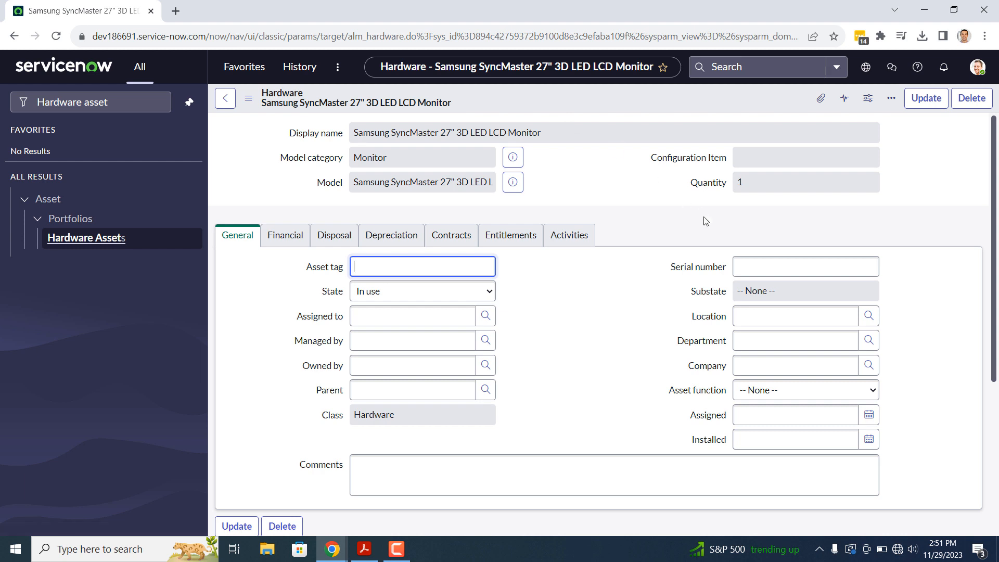
left_click(805, 265)
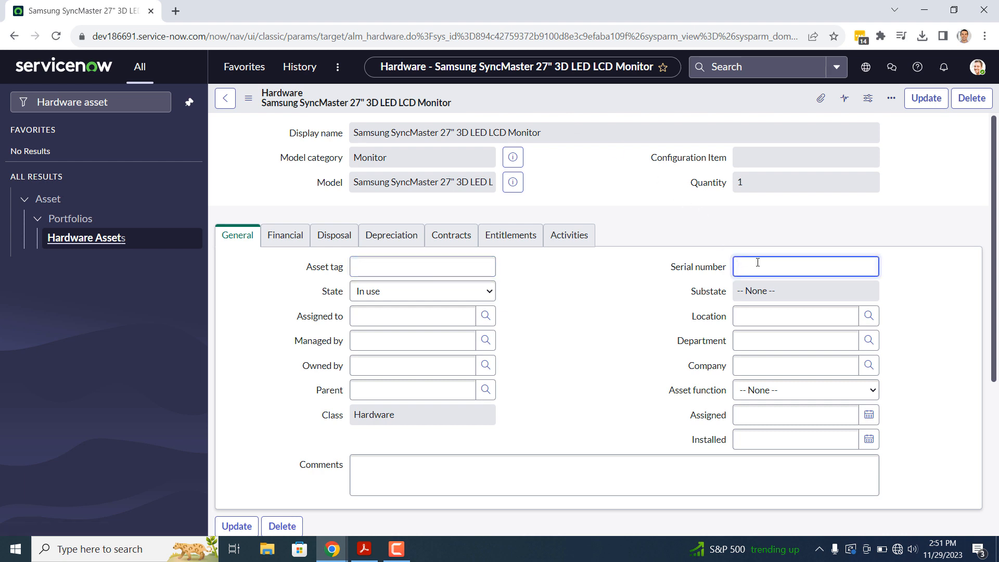
type("4534564645")
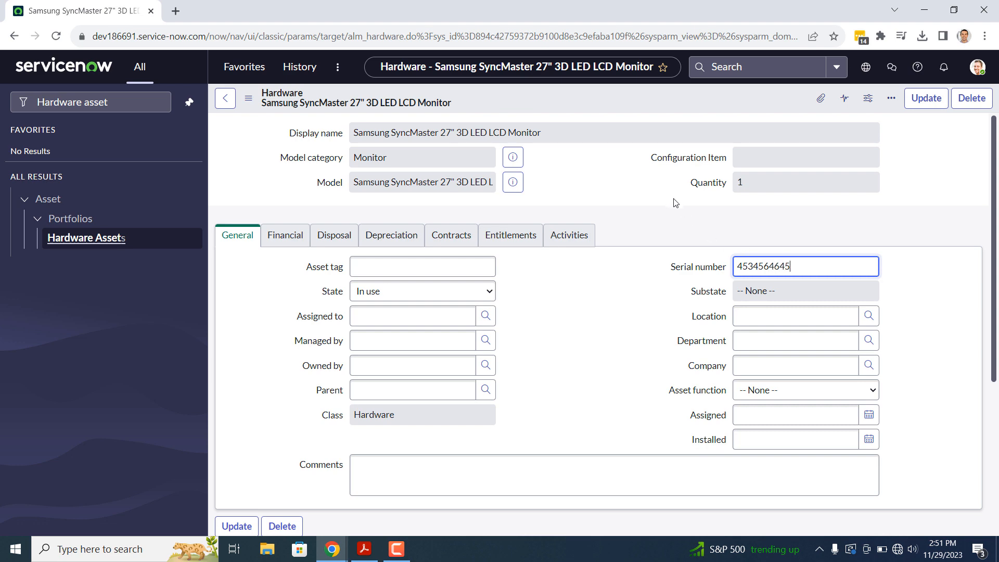